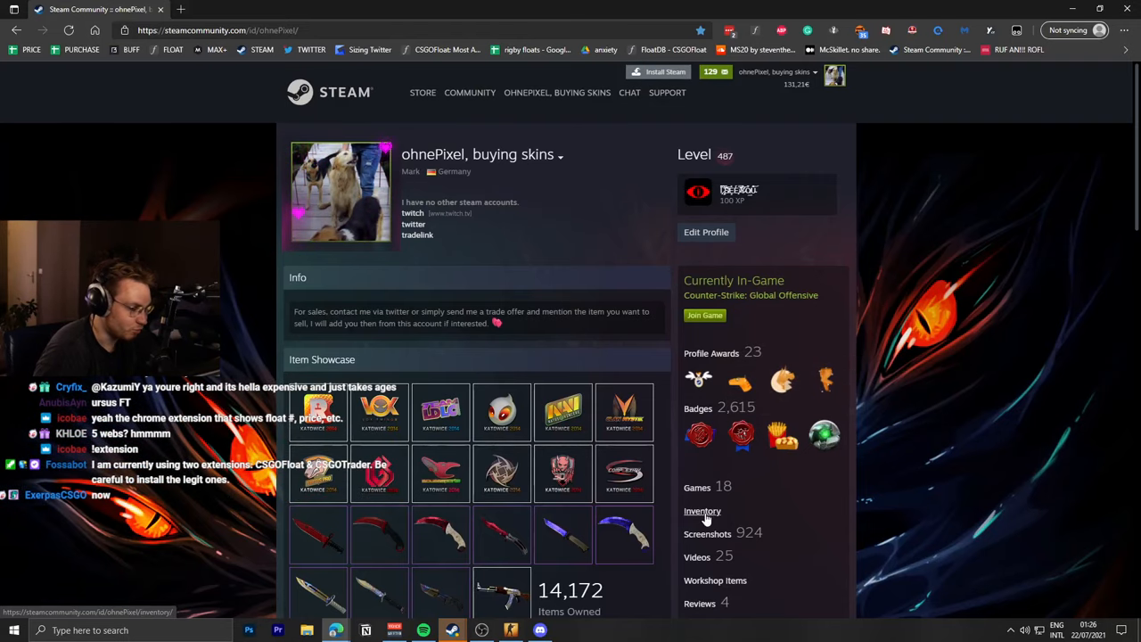
Go to the ohnePixel profile's inventory via the Inventory link.
{"action": "left_click", "coordinate": [703, 510]}
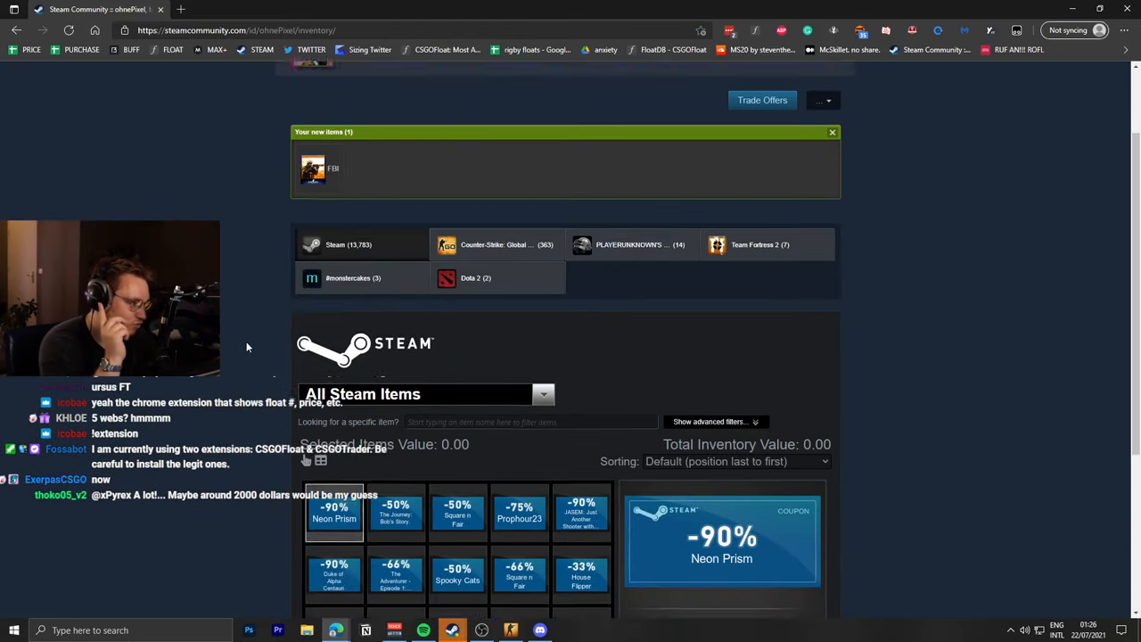
Switch to the CS:GO inventory and inspect the G3SG1 Digital Mesh and Broken Fang Gloves floats.
{"action": "left_click", "coordinate": [496, 244]}
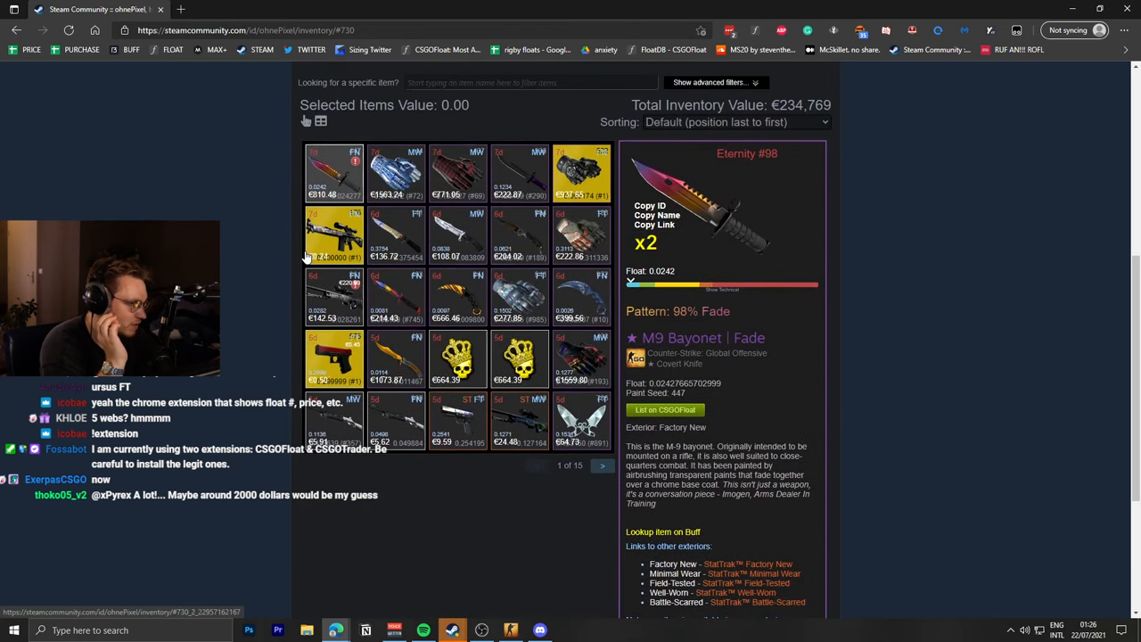
{"action": "left_click", "coordinate": [334, 172]}
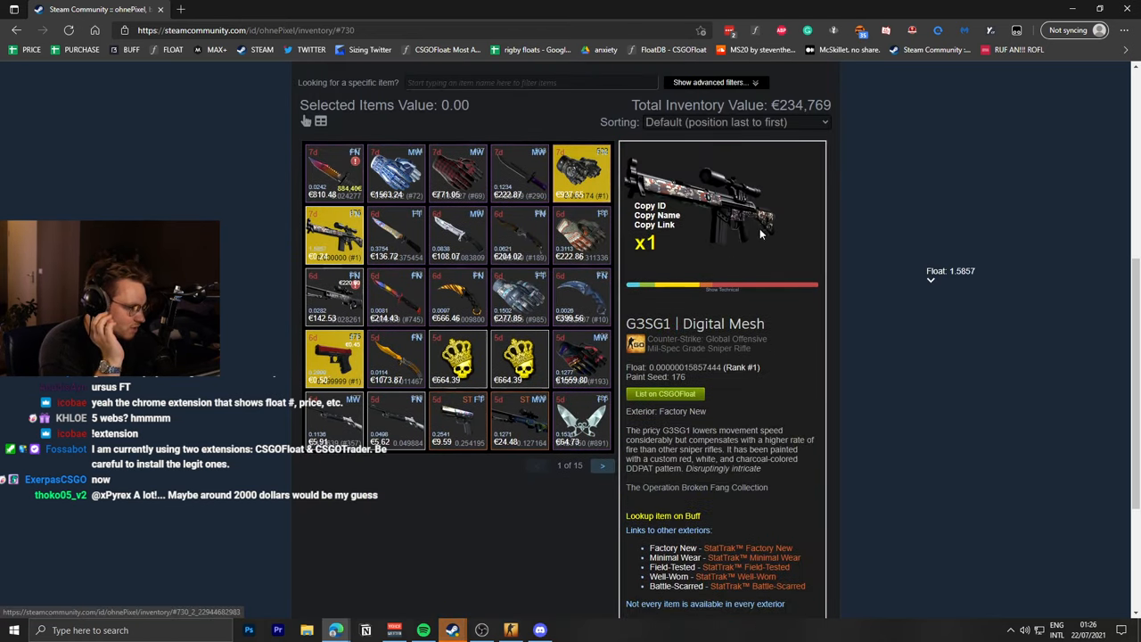
{"action": "left_click", "coordinate": [582, 169]}
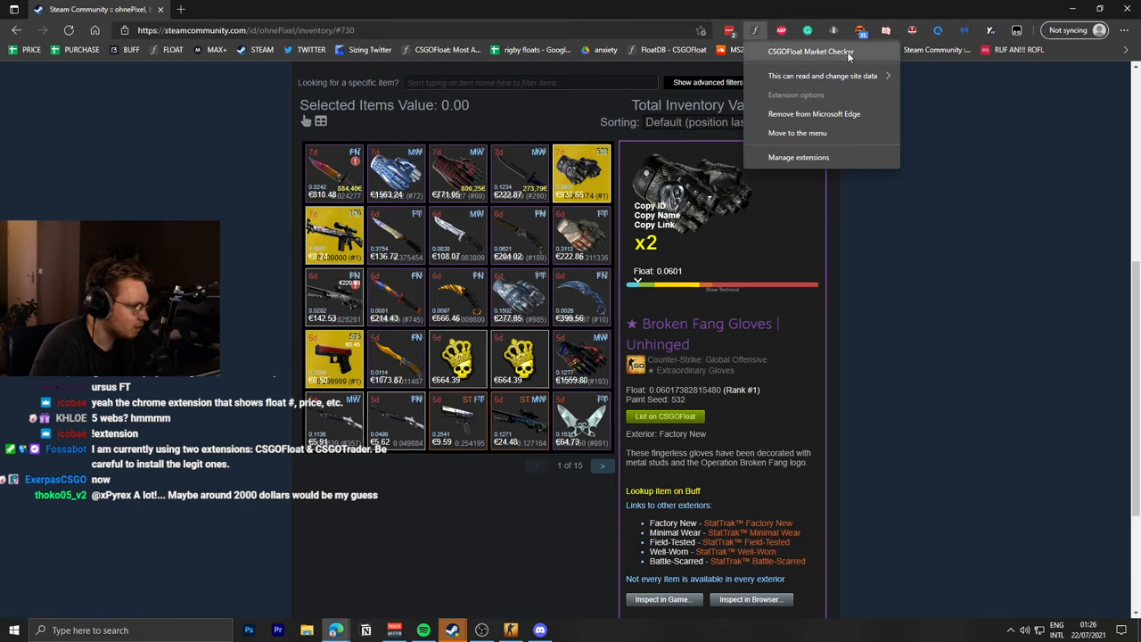
Inspect the Huntsman Knife Damascus Steel, check the CSGO Trader popup, and start a new tab.
{"action": "left_click", "coordinate": [188, 194]}
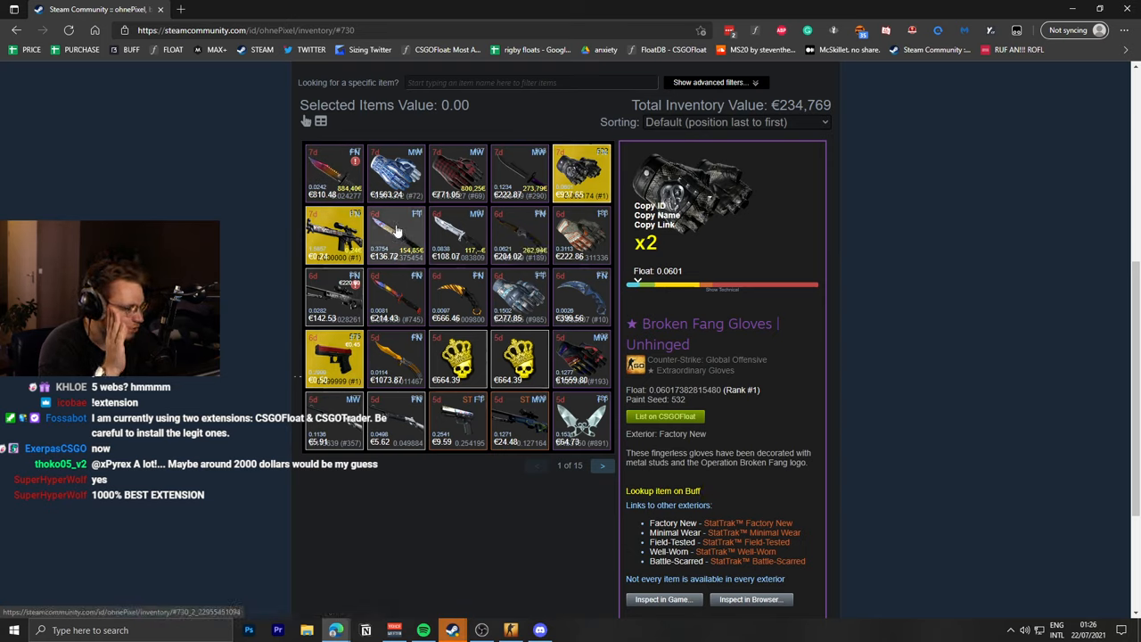
{"action": "left_click", "coordinate": [459, 233]}
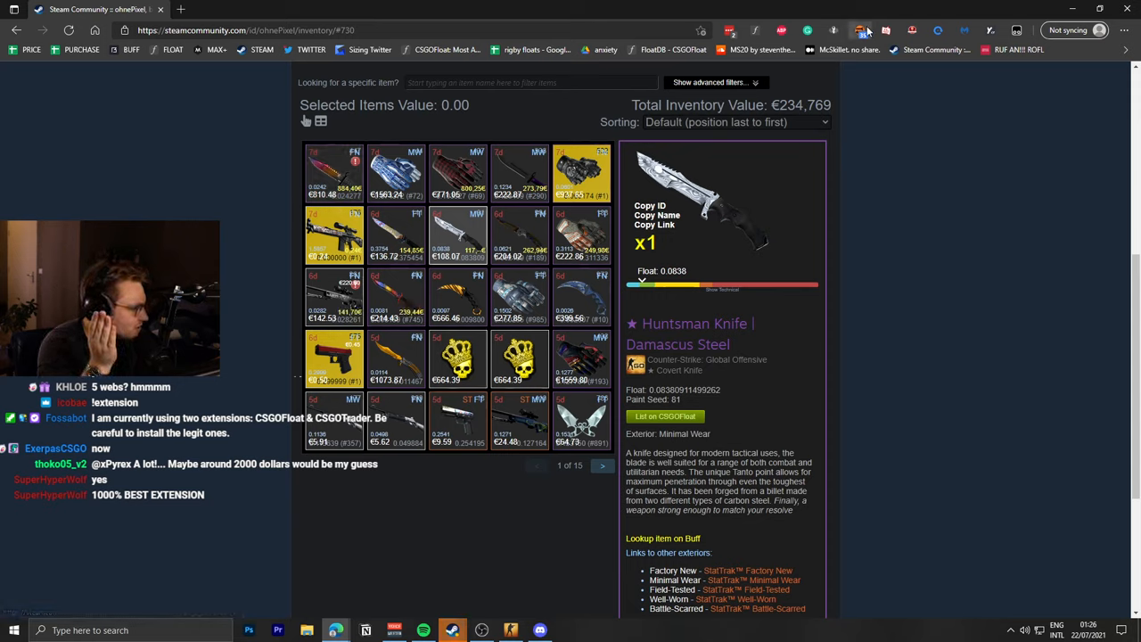
{"action": "left_click", "coordinate": [859, 31]}
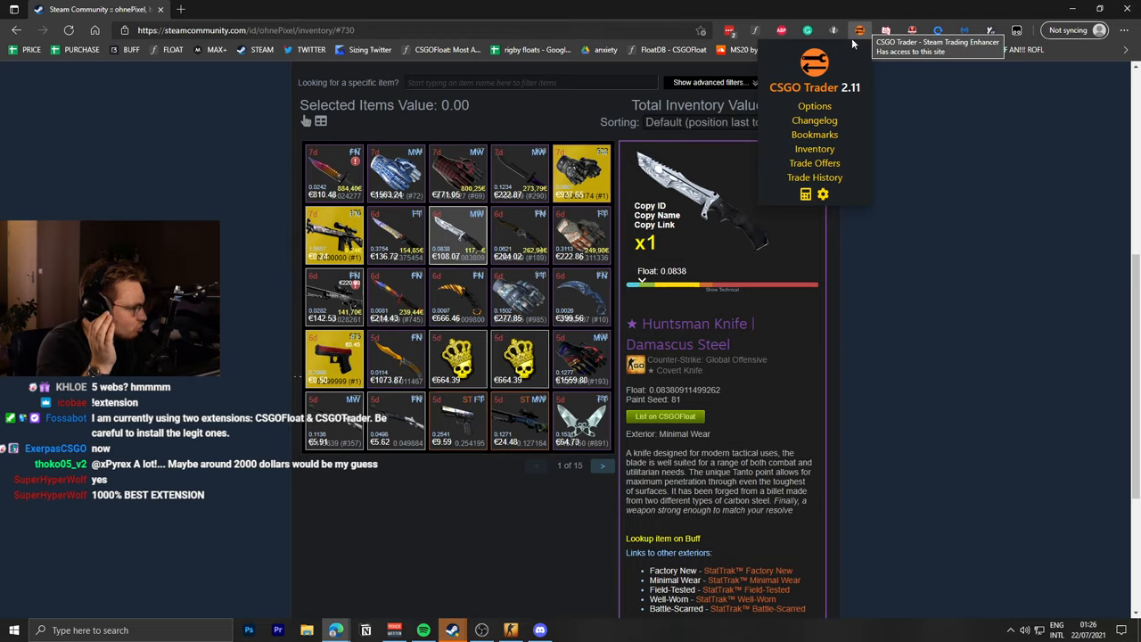
{"action": "left_click", "coordinate": [323, 9]}
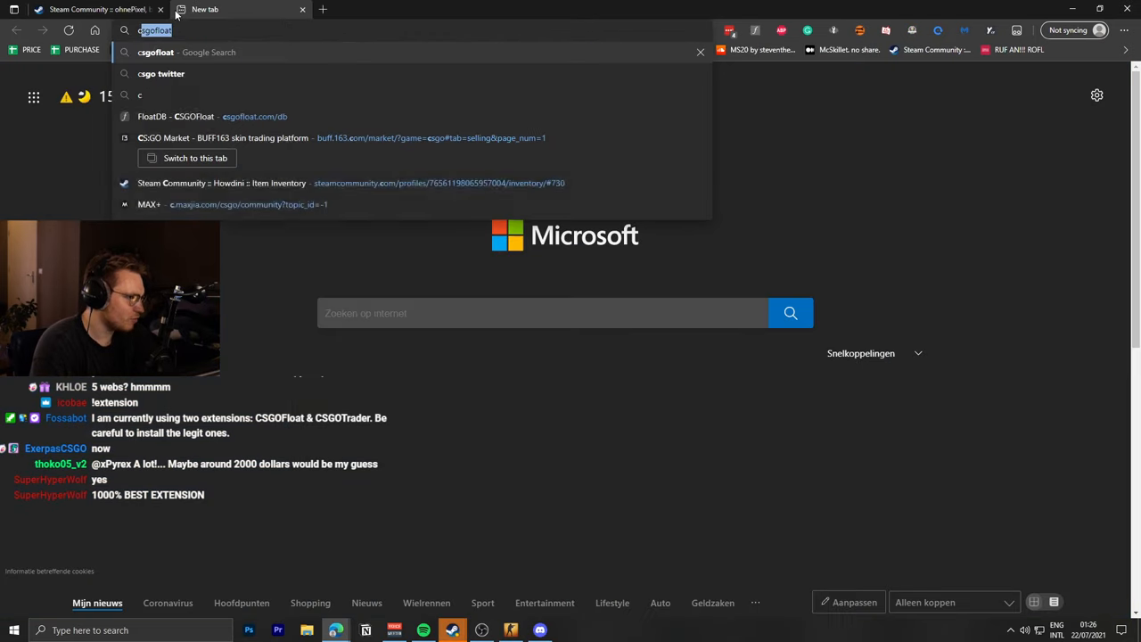
Search 'csgotrader plugin' and go to the CSGO Trader Chrome Web Store listing.
{"action": "type", "text": "csgotrader"}
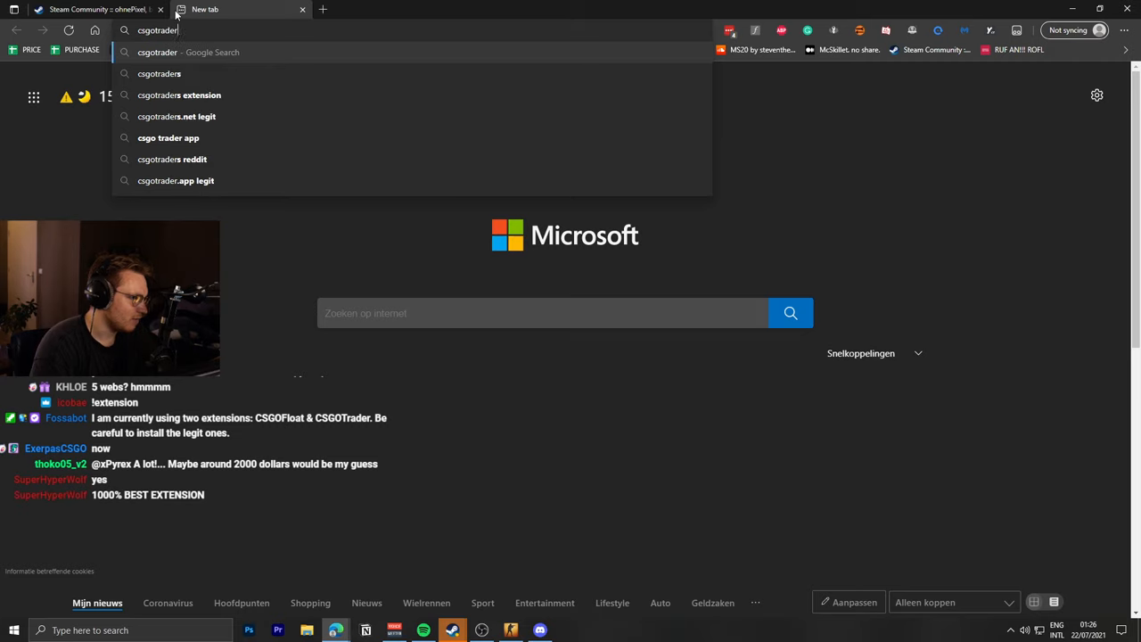
{"action": "type", "text": "ps://www.google.com/search?q="}
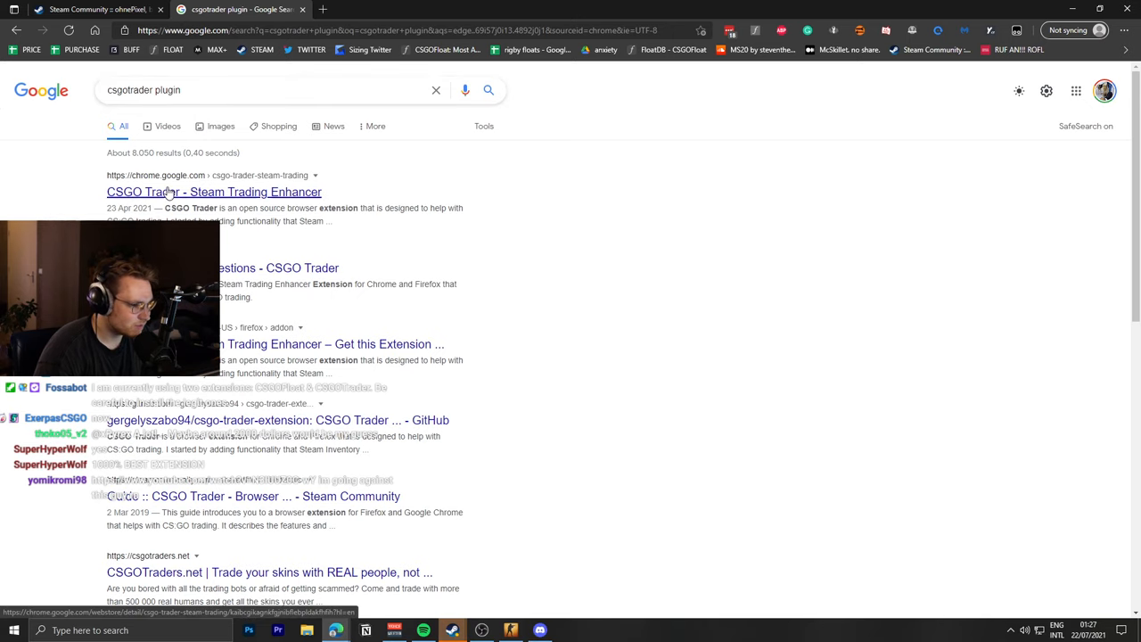
{"action": "left_click", "coordinate": [214, 192]}
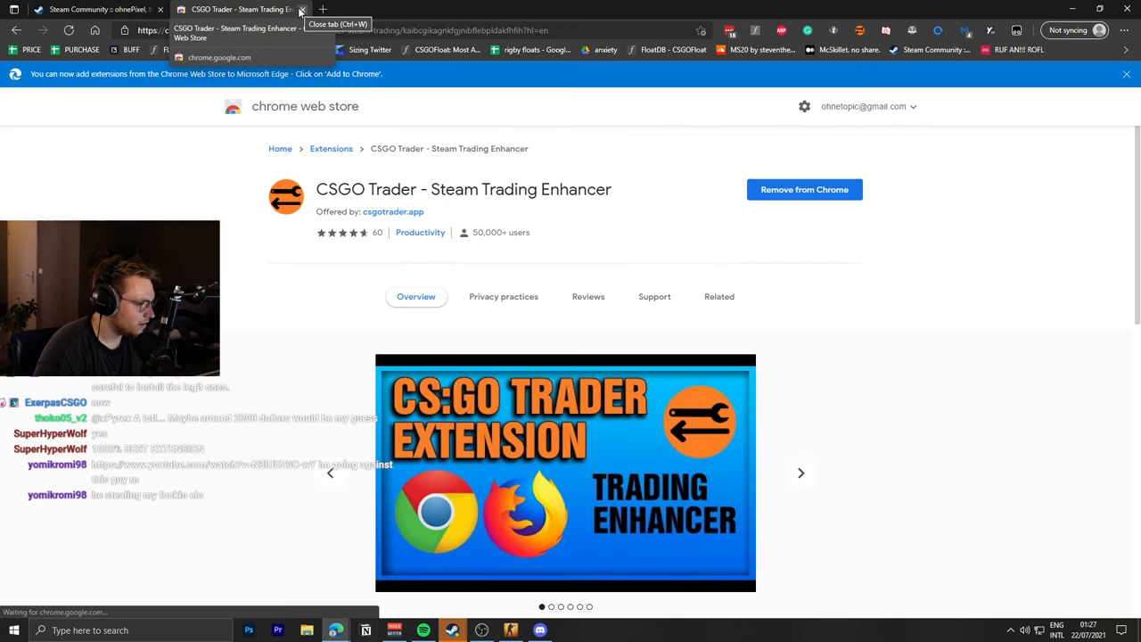
{"action": "left_click", "coordinate": [301, 11]}
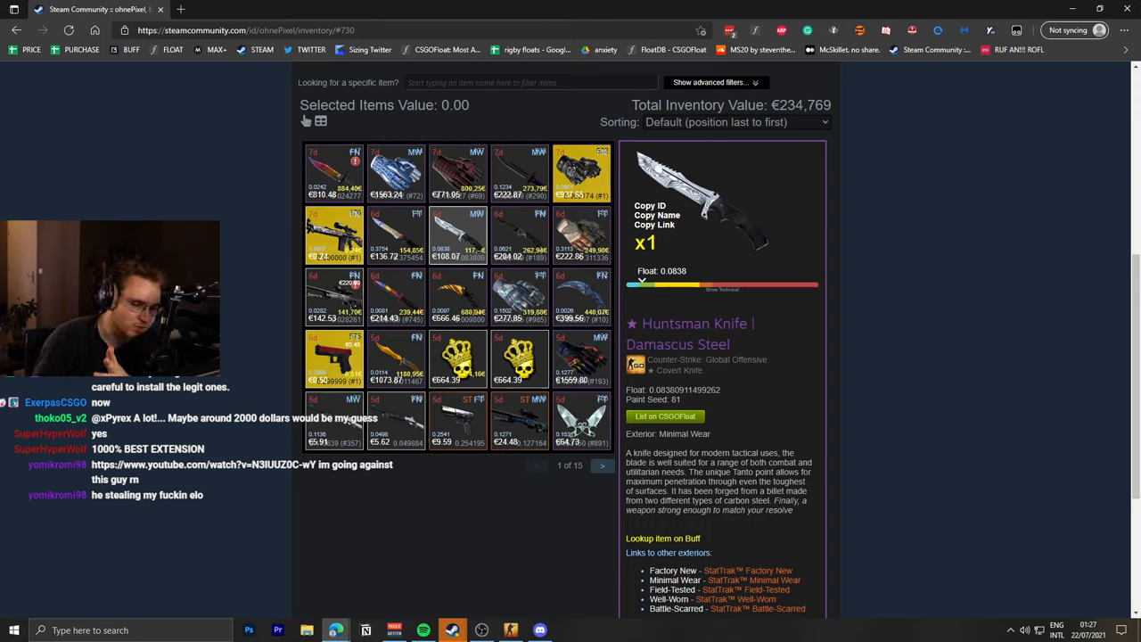
{"action": "mouse_move", "coordinate": [206, 198]}
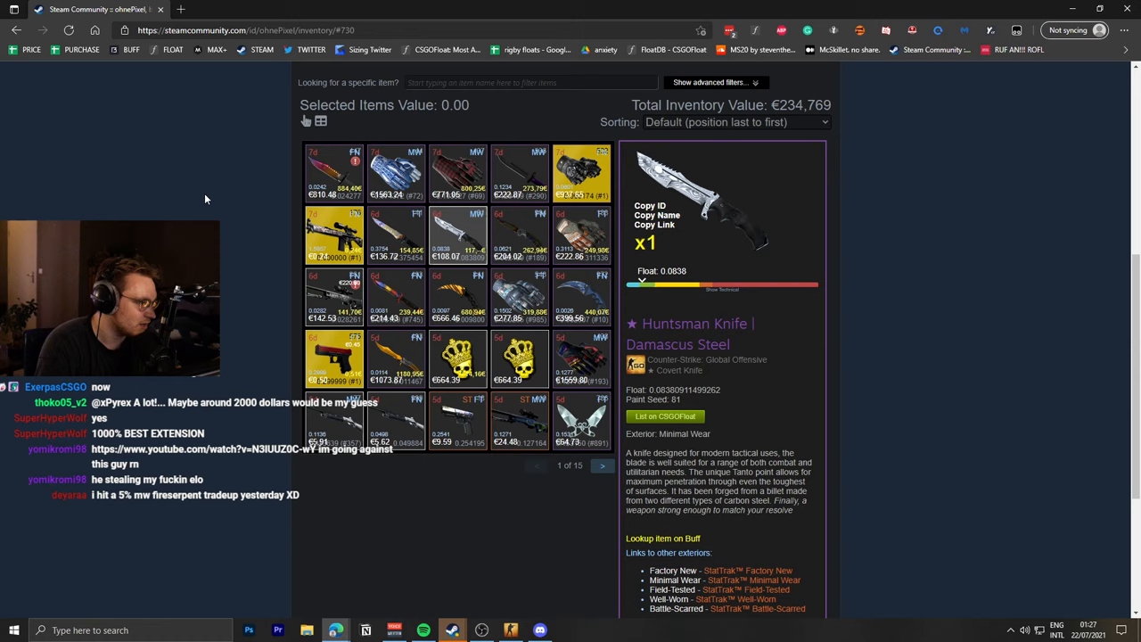
{"action": "scroll", "scroll_direction": "up", "scroll_amount": 3}
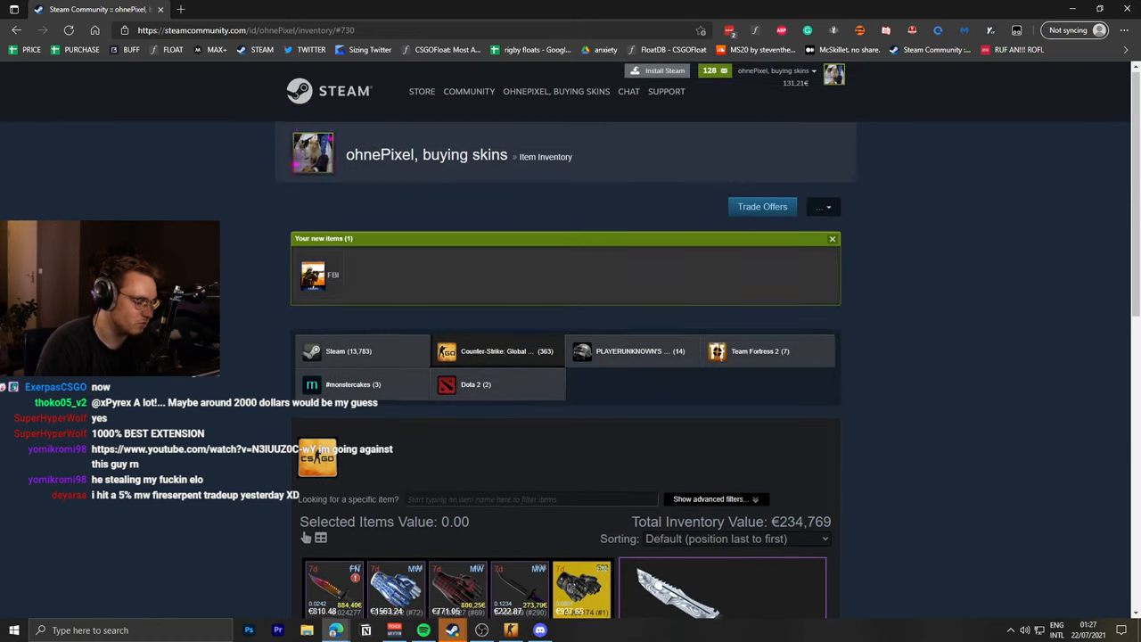
{"action": "scroll", "scroll_direction": "down", "scroll_amount": 3}
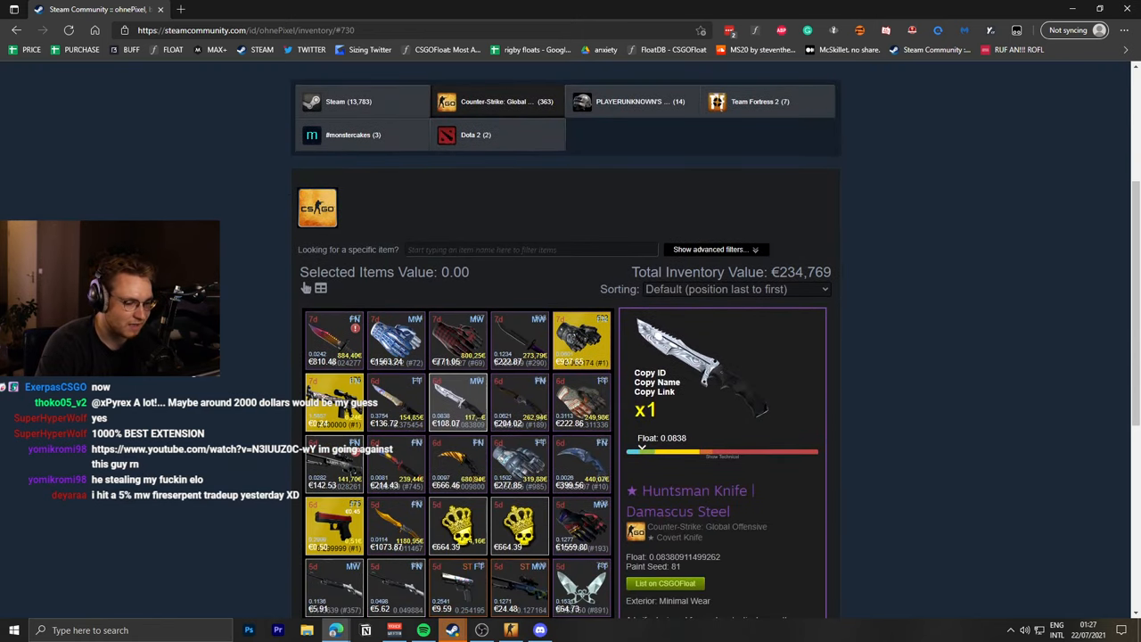